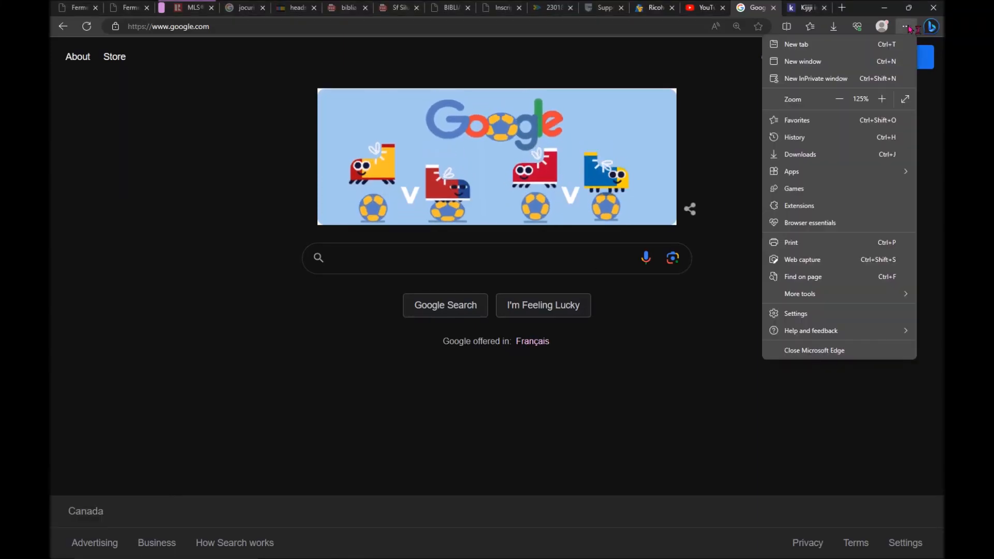
Go to Edge settings and reach the Profiles > Passwords page
{"action": "left_click", "coordinate": [795, 313]}
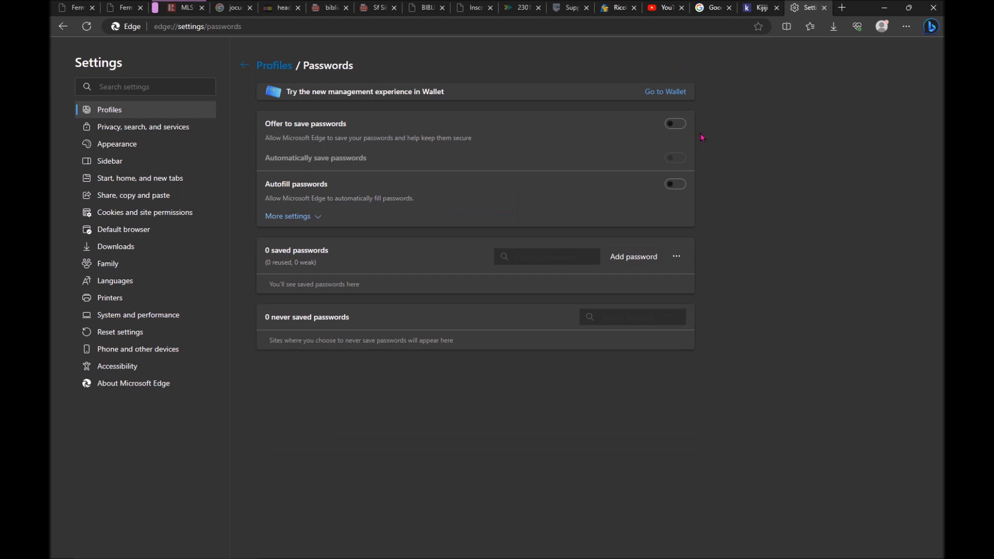
Enable Offer to save passwords and reach Privacy's 'Choose what to clear' on-close page
{"action": "left_click", "coordinate": [674, 123]}
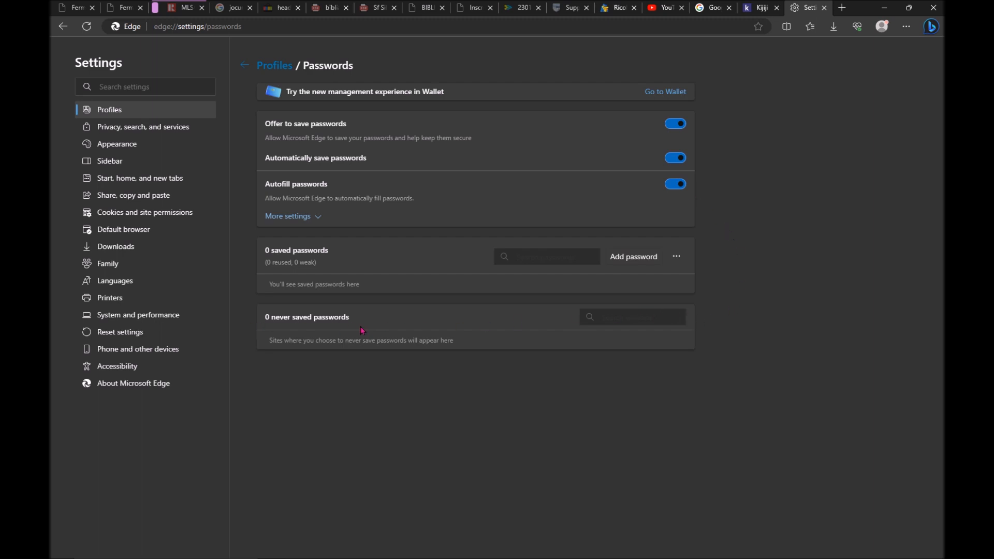
{"action": "mouse_move", "coordinate": [562, 316]}
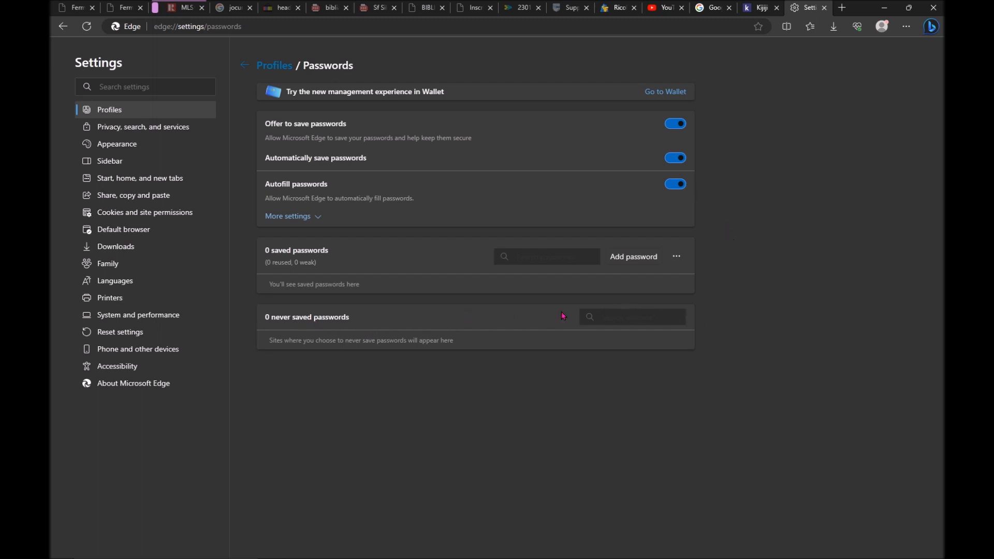
{"action": "mouse_move", "coordinate": [234, 132]}
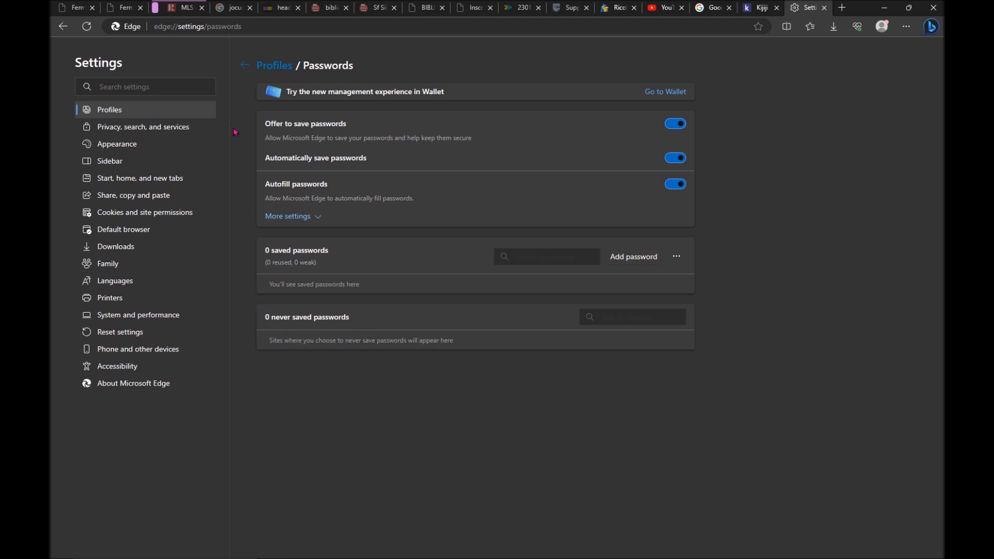
{"action": "mouse_move", "coordinate": [144, 127]}
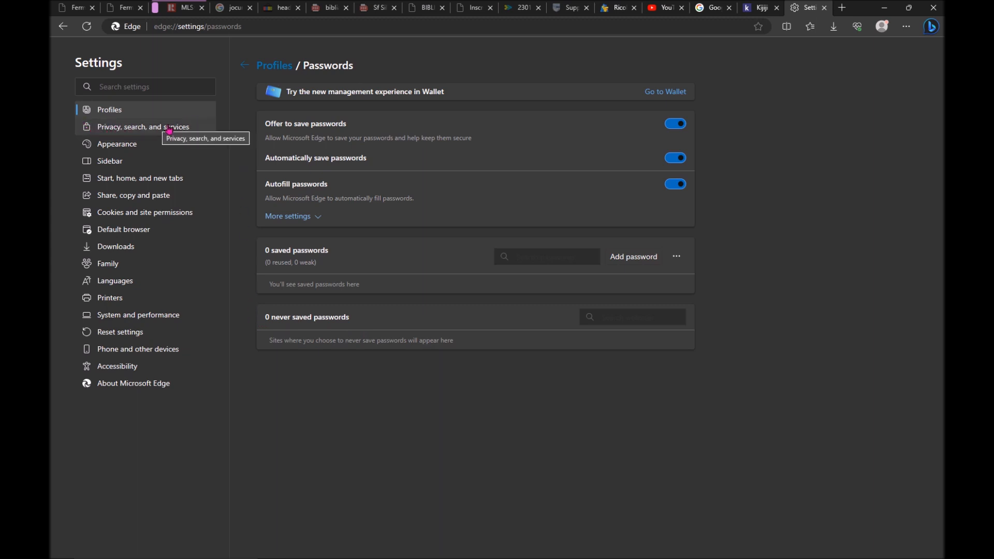
{"action": "left_click", "coordinate": [144, 127]}
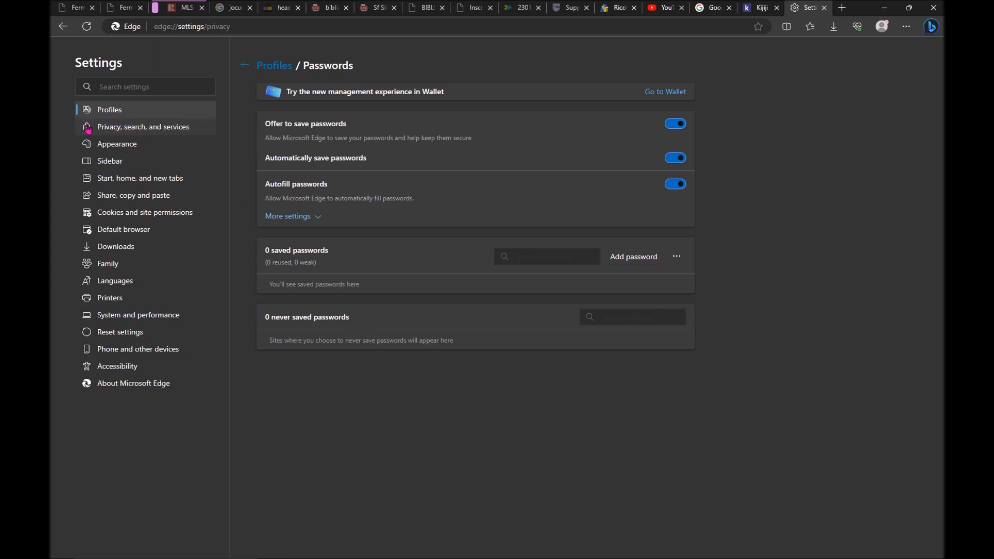
{"action": "left_click", "coordinate": [143, 128]}
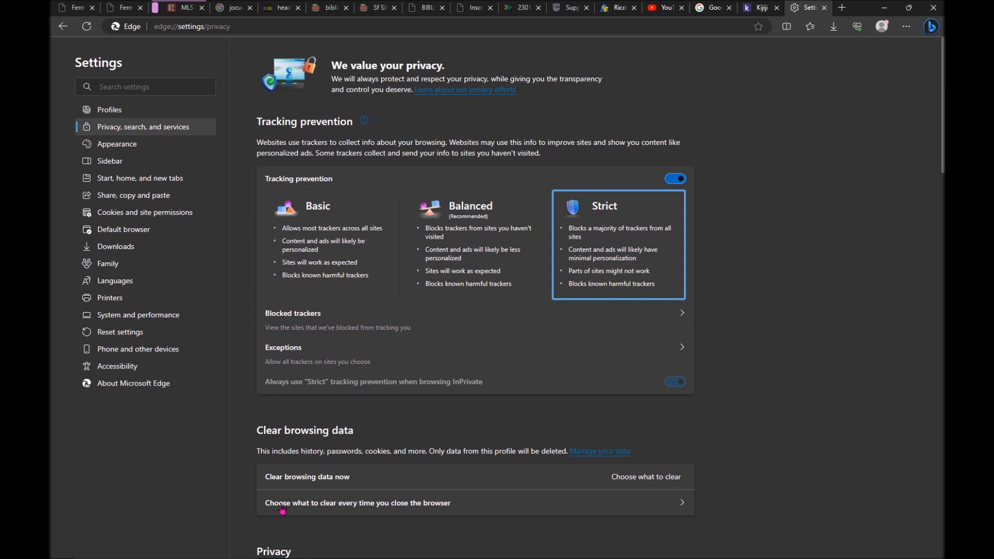
{"action": "mouse_move", "coordinate": [488, 512]}
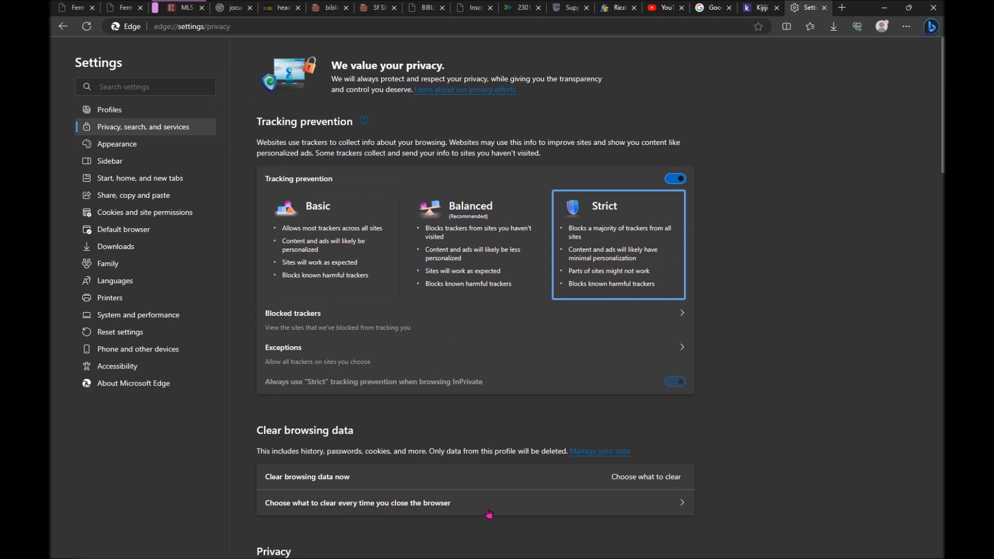
{"action": "left_click", "coordinate": [474, 502]}
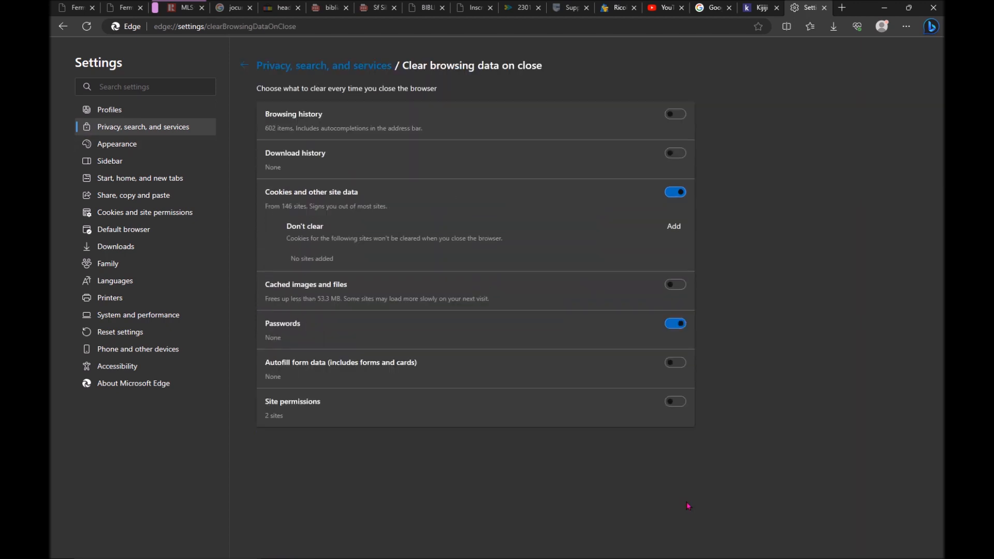
{"action": "mouse_move", "coordinate": [539, 164]}
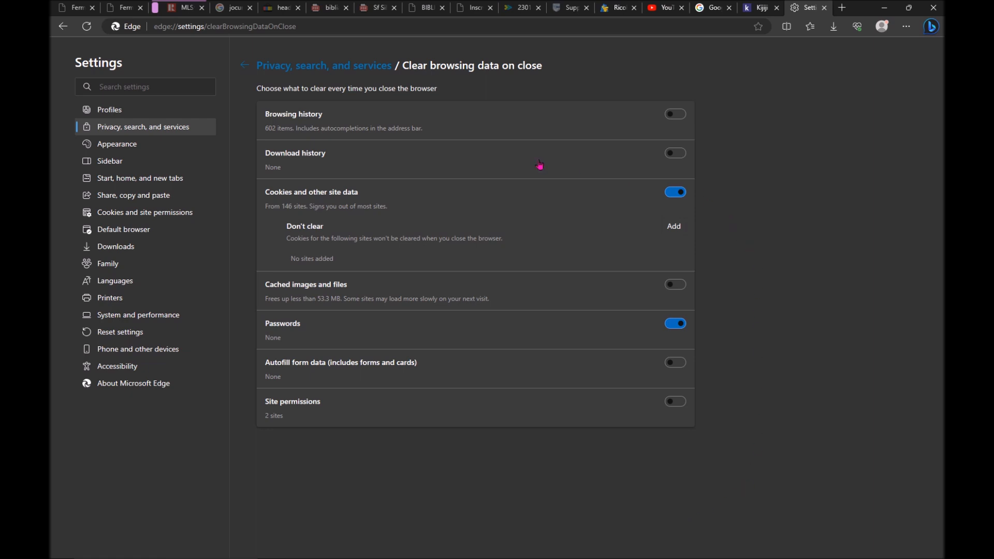
{"action": "mouse_move", "coordinate": [550, 72]}
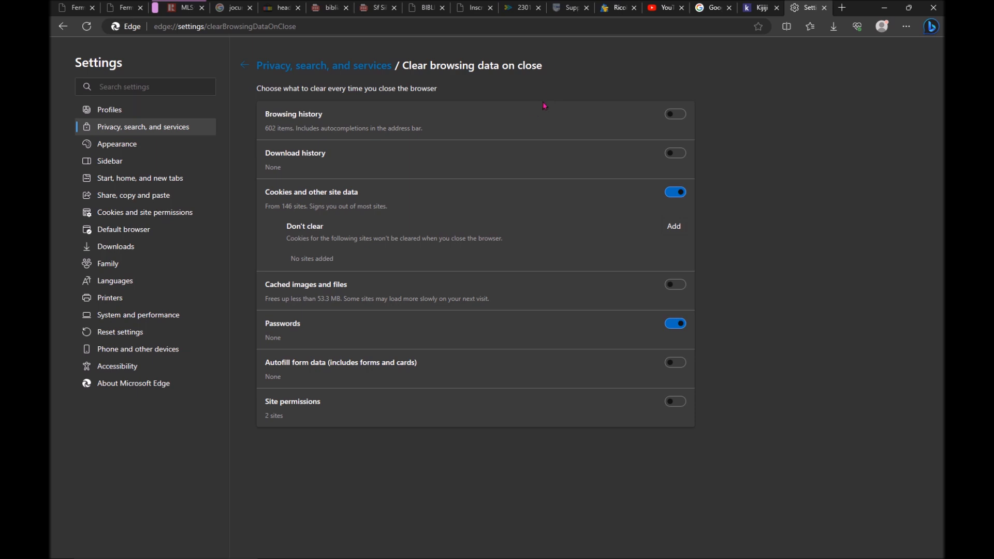
{"action": "mouse_move", "coordinate": [463, 204]}
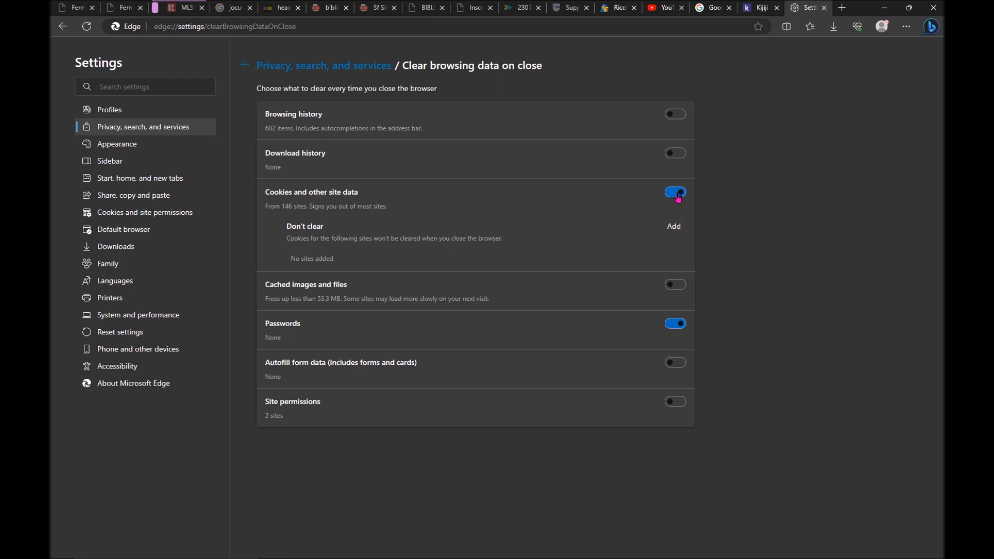
Turn off clearing 'Cookies and other site data' and 'Passwords' on close
{"action": "left_click", "coordinate": [674, 192]}
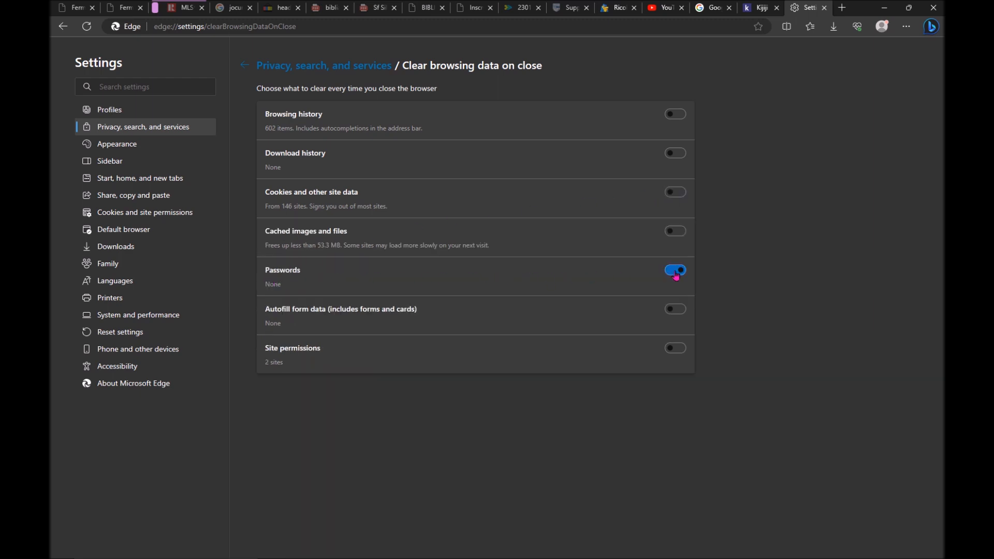
{"action": "left_click", "coordinate": [675, 270]}
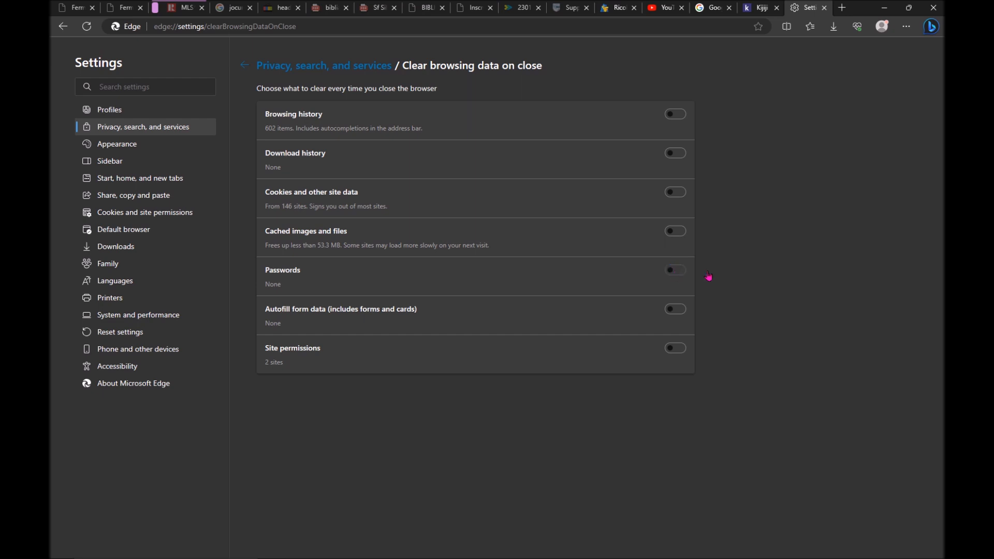
{"action": "mouse_move", "coordinate": [739, 275]}
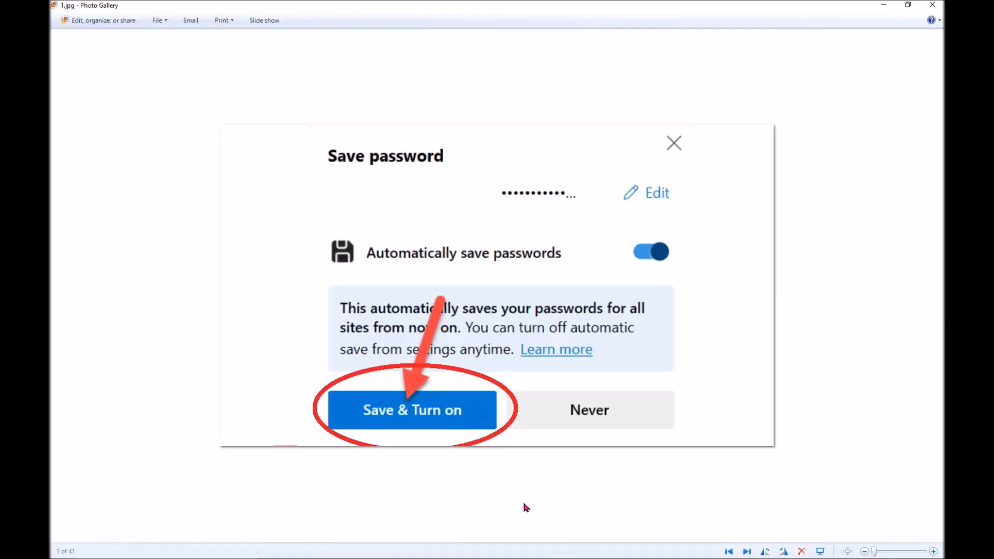
{"action": "mouse_move", "coordinate": [824, 133]}
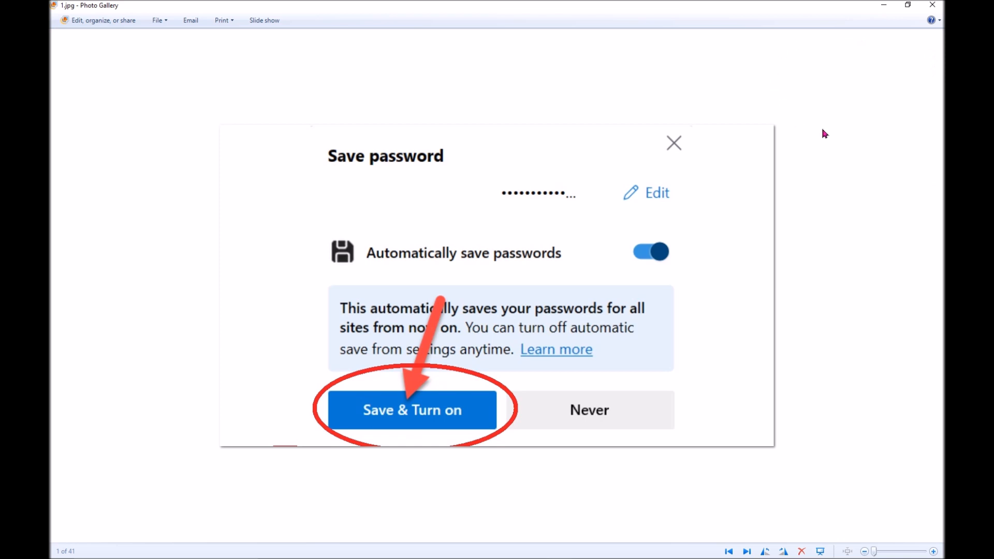
{"action": "mouse_move", "coordinate": [824, 54]}
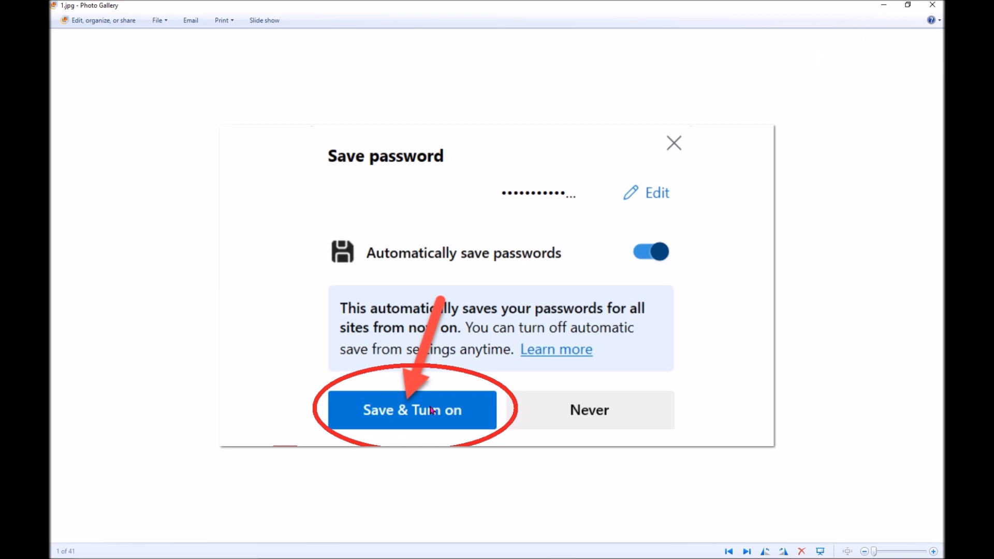
{"action": "mouse_move", "coordinate": [477, 416]}
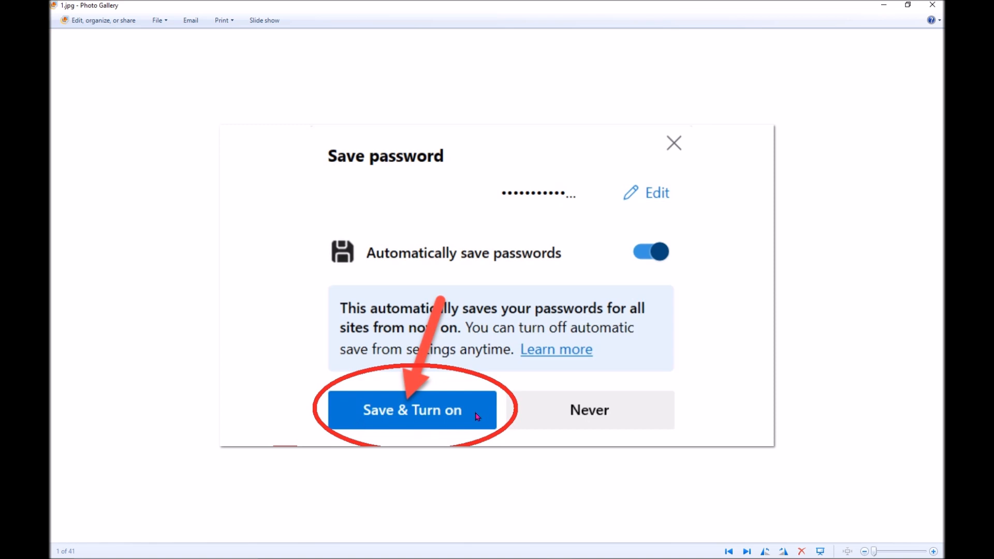
{"action": "mouse_move", "coordinate": [661, 252]}
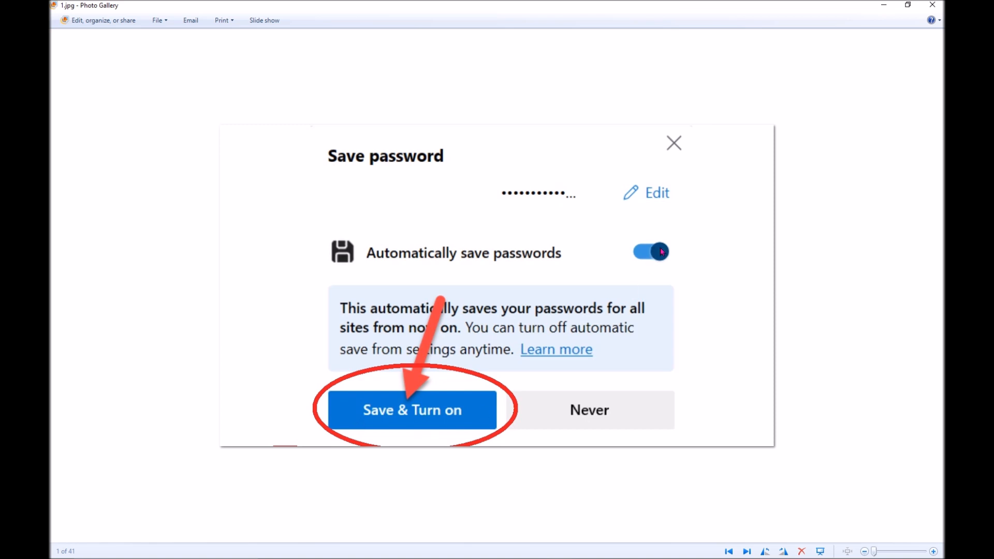
{"action": "left_click", "coordinate": [412, 409]}
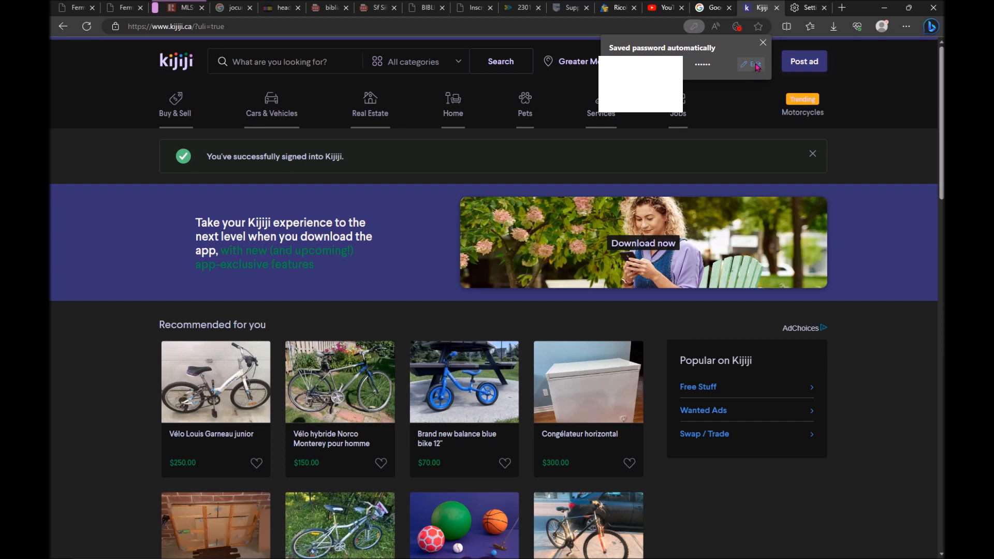
Expand the address-bar key icon's Kijiji 'Saved password automatically' notice
{"action": "left_click", "coordinate": [753, 64]}
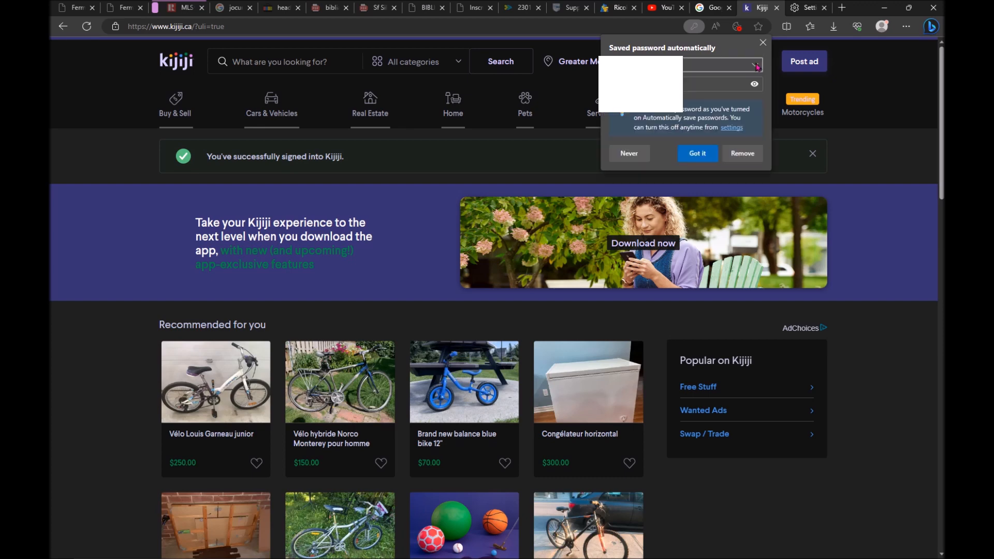